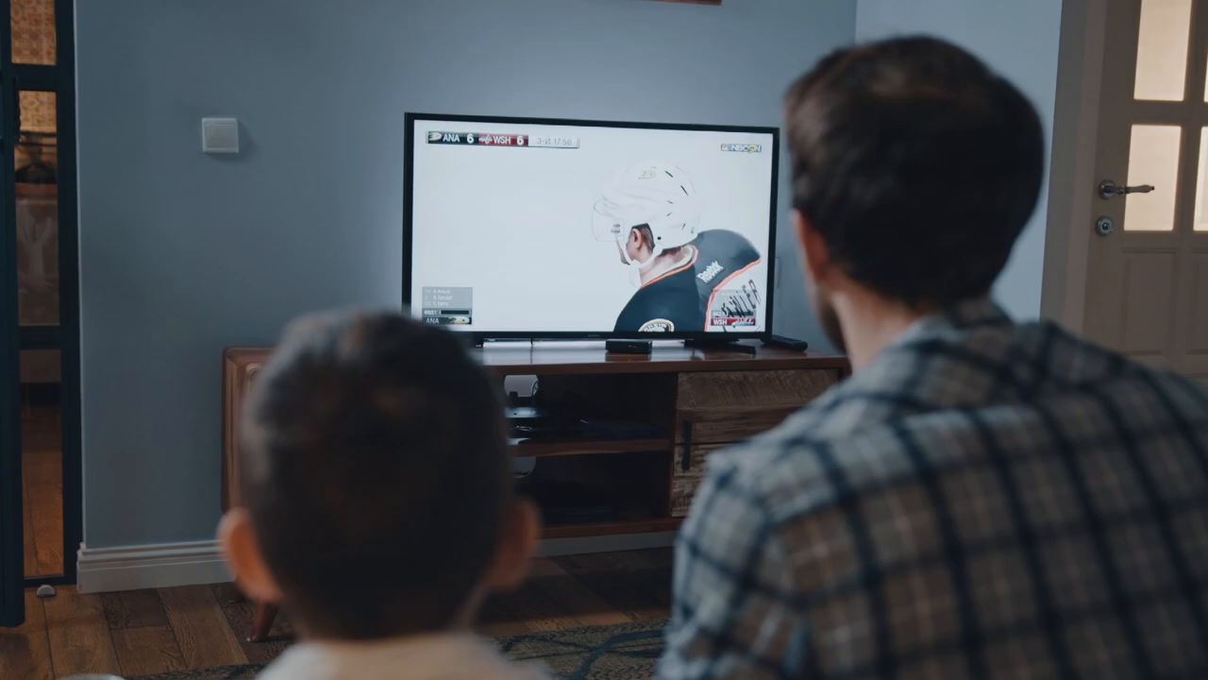
Step: Scroll down through the VideoProc Converter product page in the browser
left_click(406, 366)
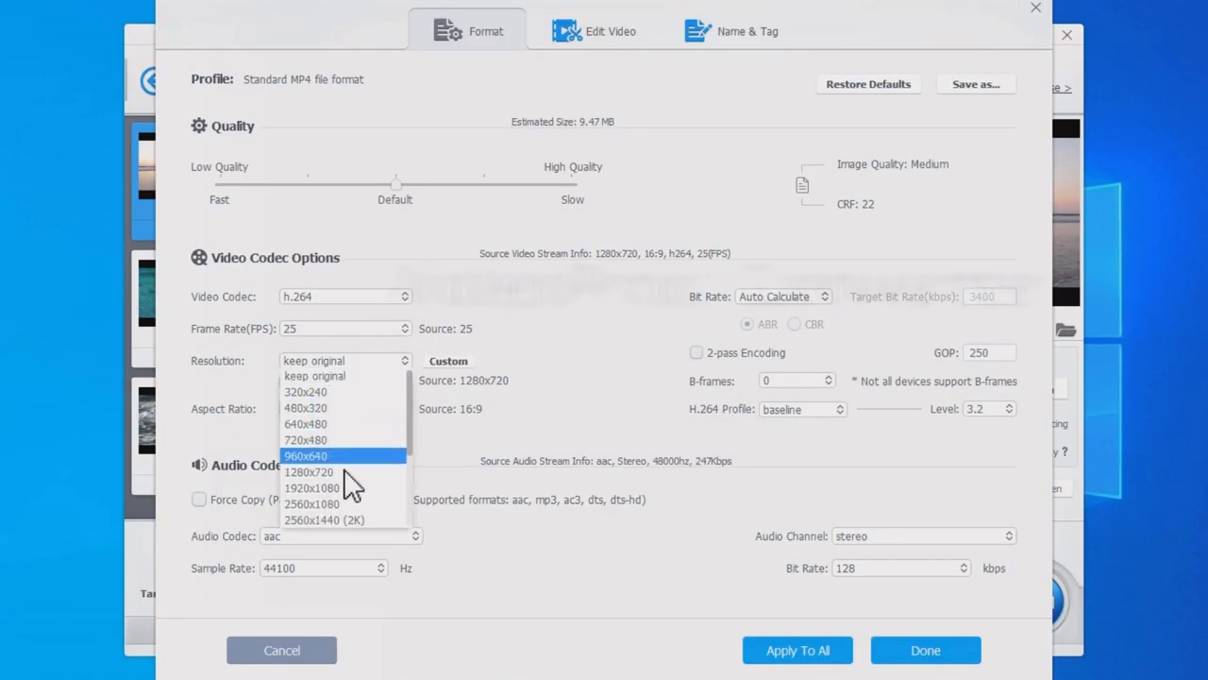
left_click(312, 487)
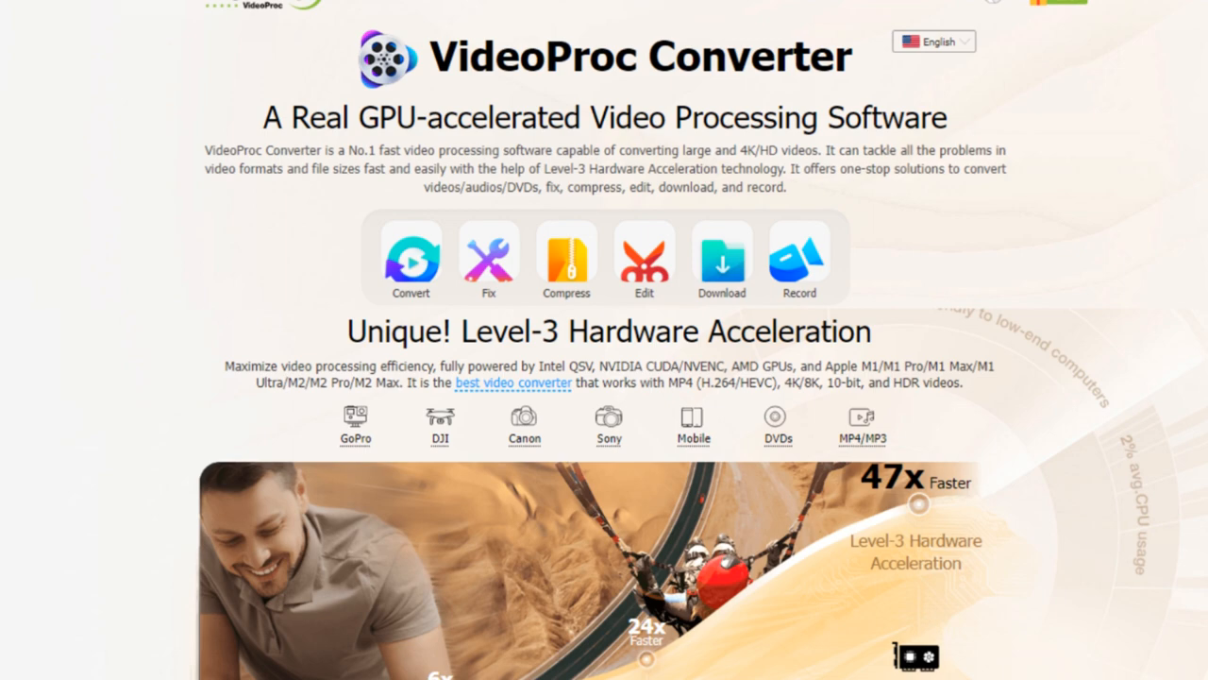
scroll("down", 3)
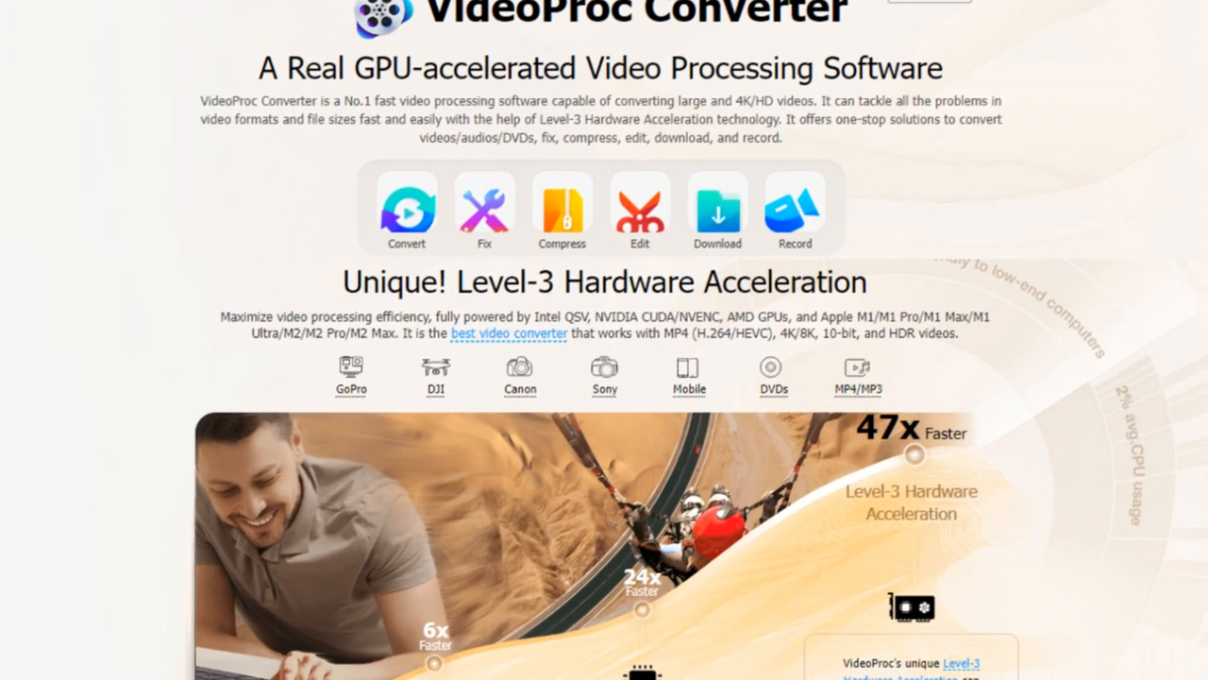
scroll("down", 3)
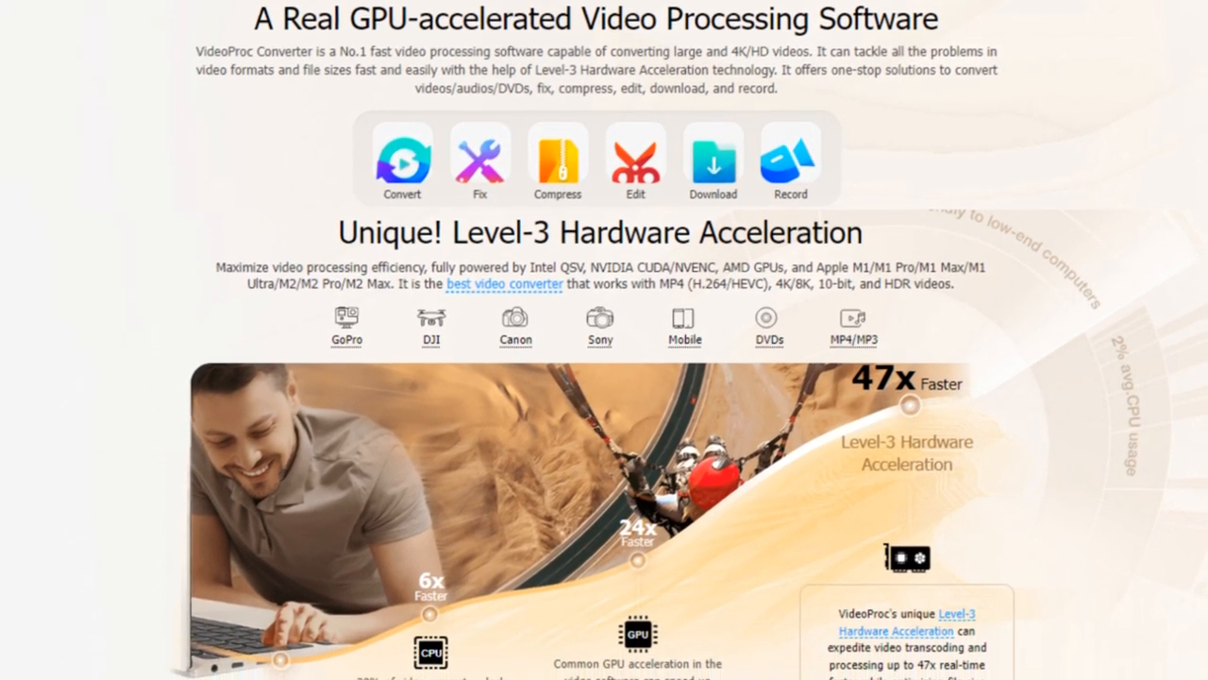
scroll("down", 3)
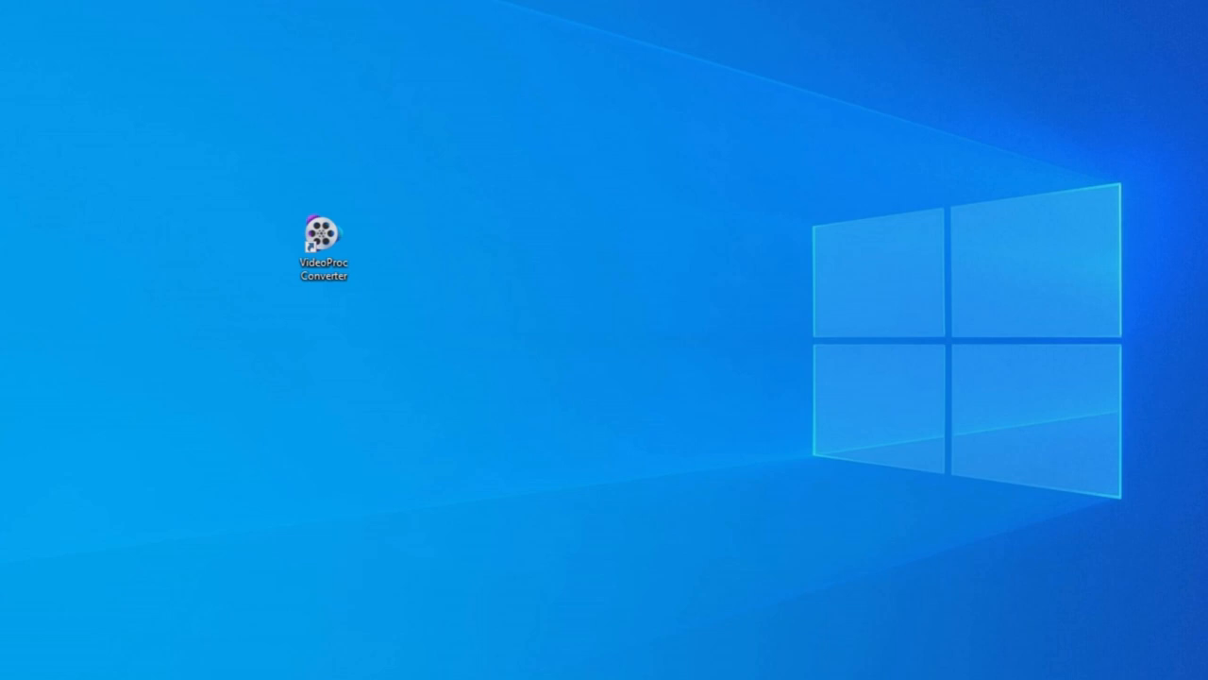
Step: Launch VideoProc Converter, enter the Video workspace and import video 001, 002 and 003.mp4
double_click(323, 236)
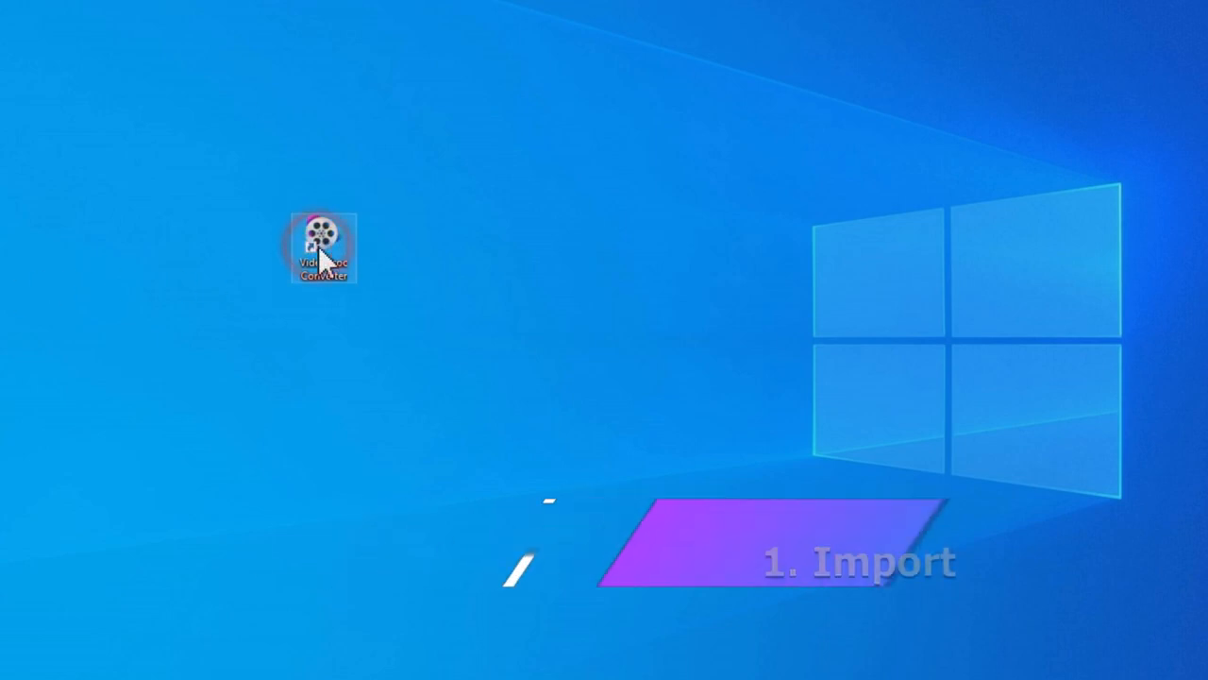
double_click(321, 248)
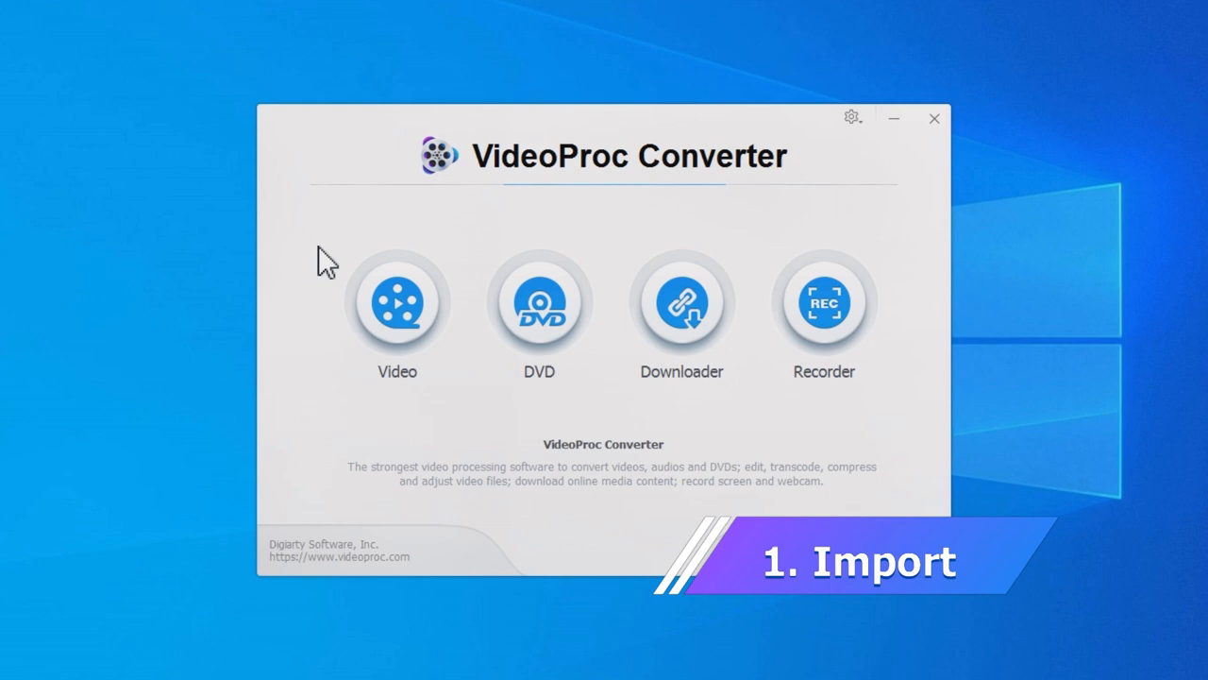
left_click(397, 303)
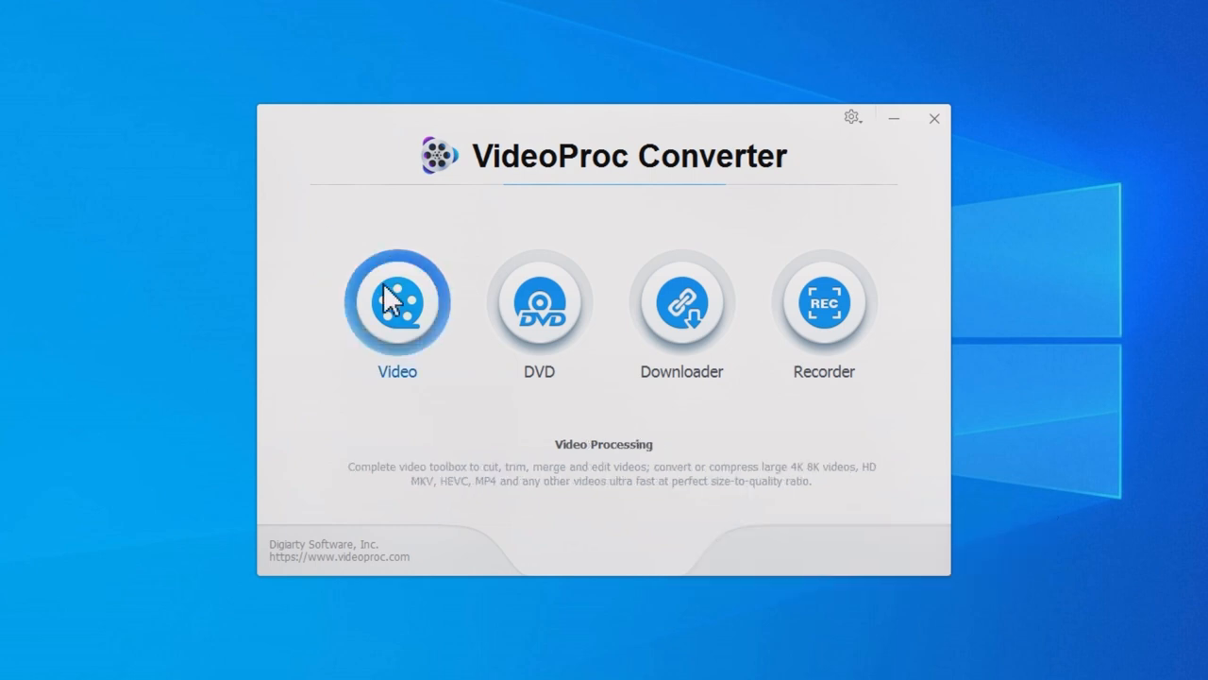
left_click(396, 302)
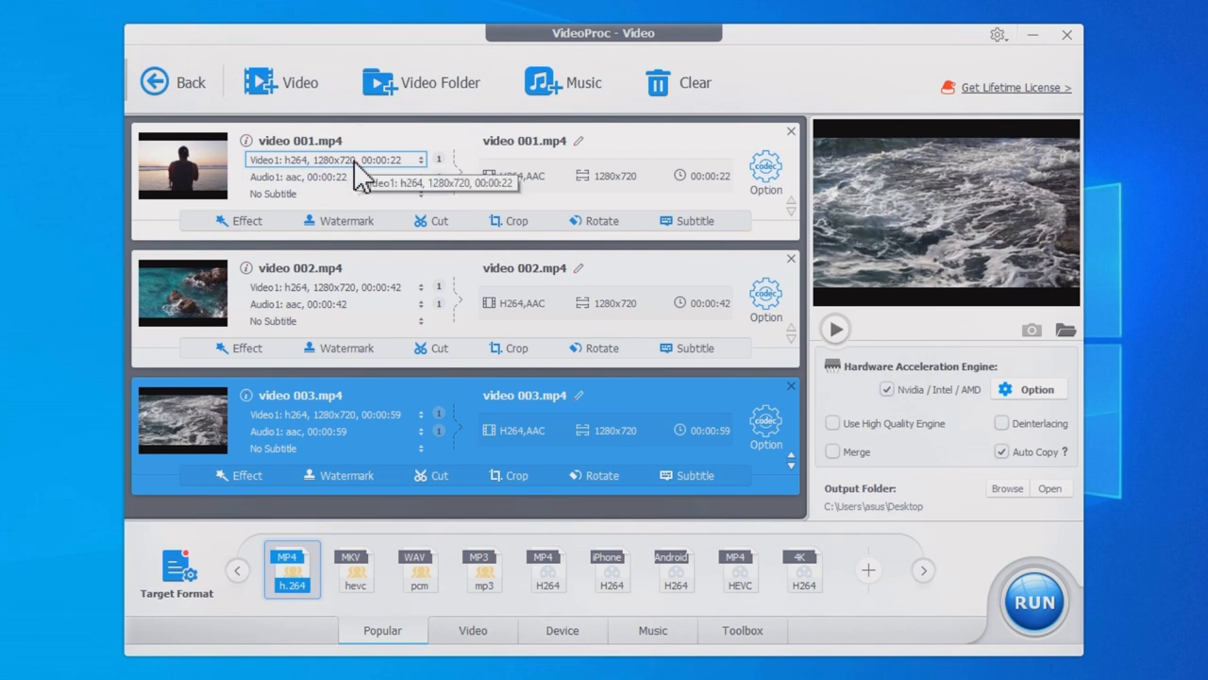
Step: Choose MP4 H264 as target format and browse the YouTube and Facebook output profiles
left_click(472, 631)
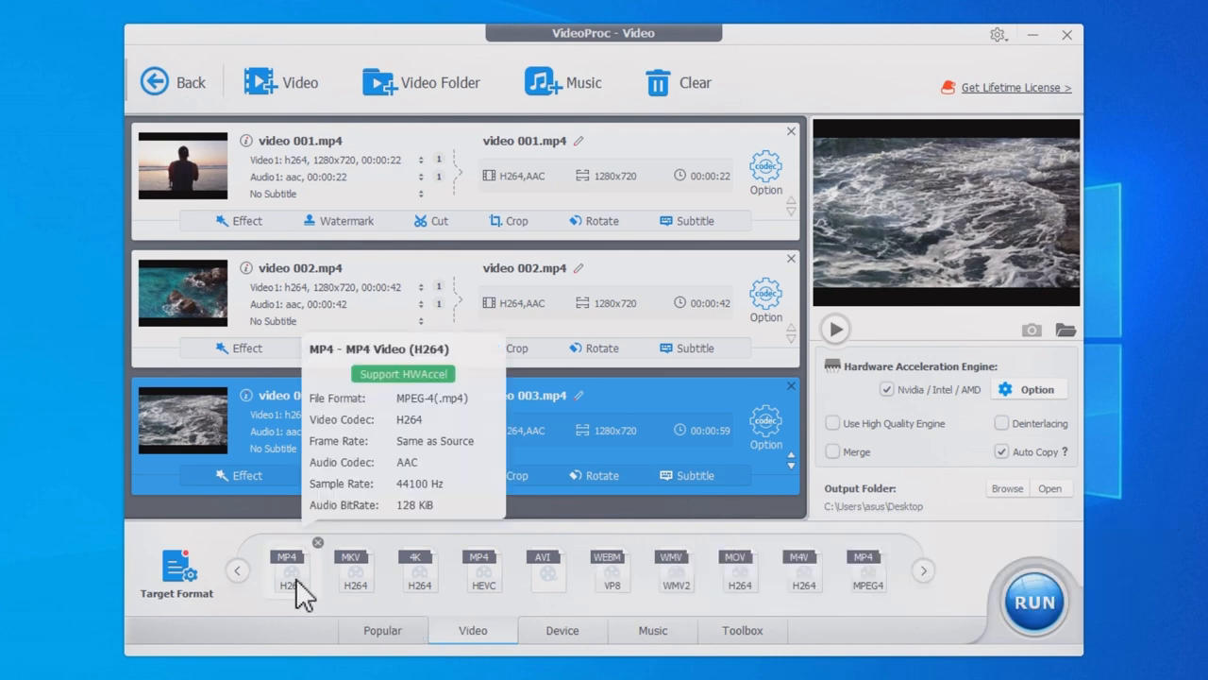
left_click(291, 571)
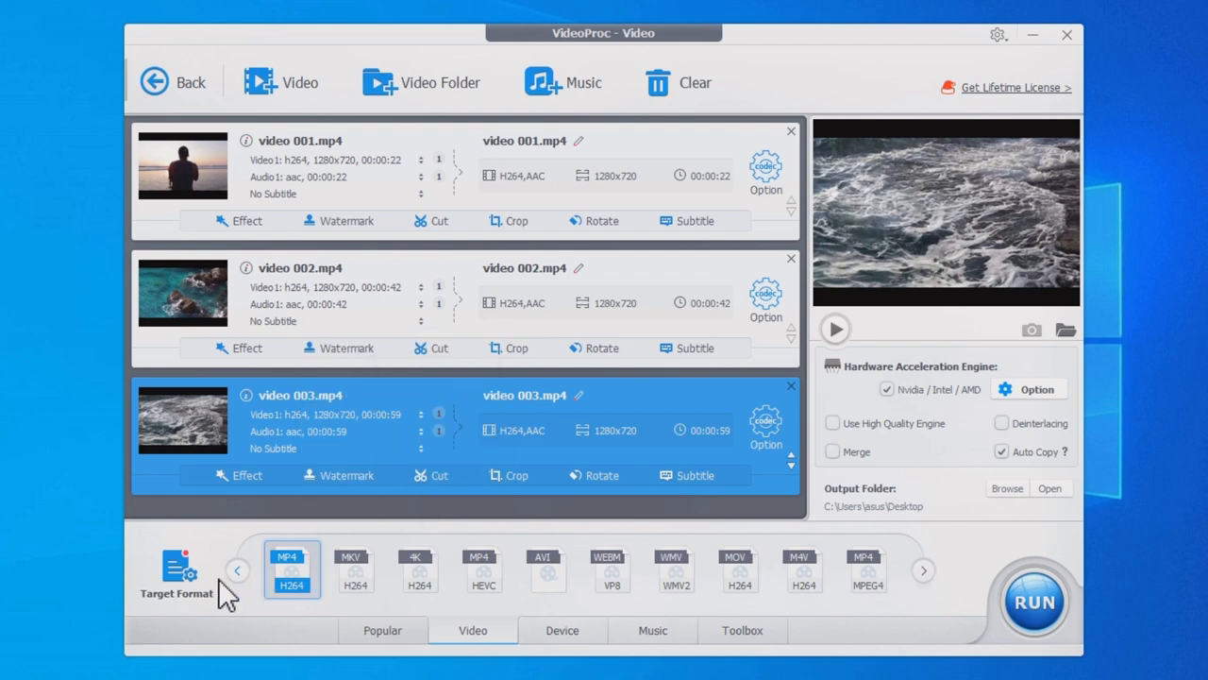
left_click(175, 566)
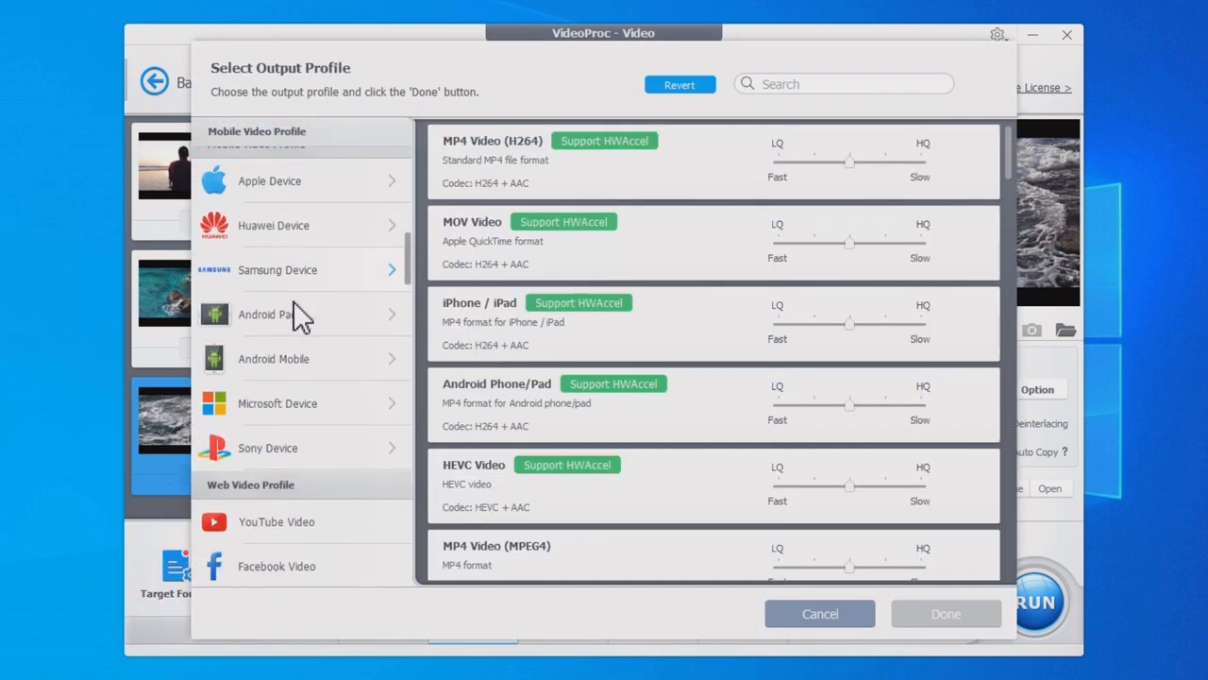
left_click(276, 362)
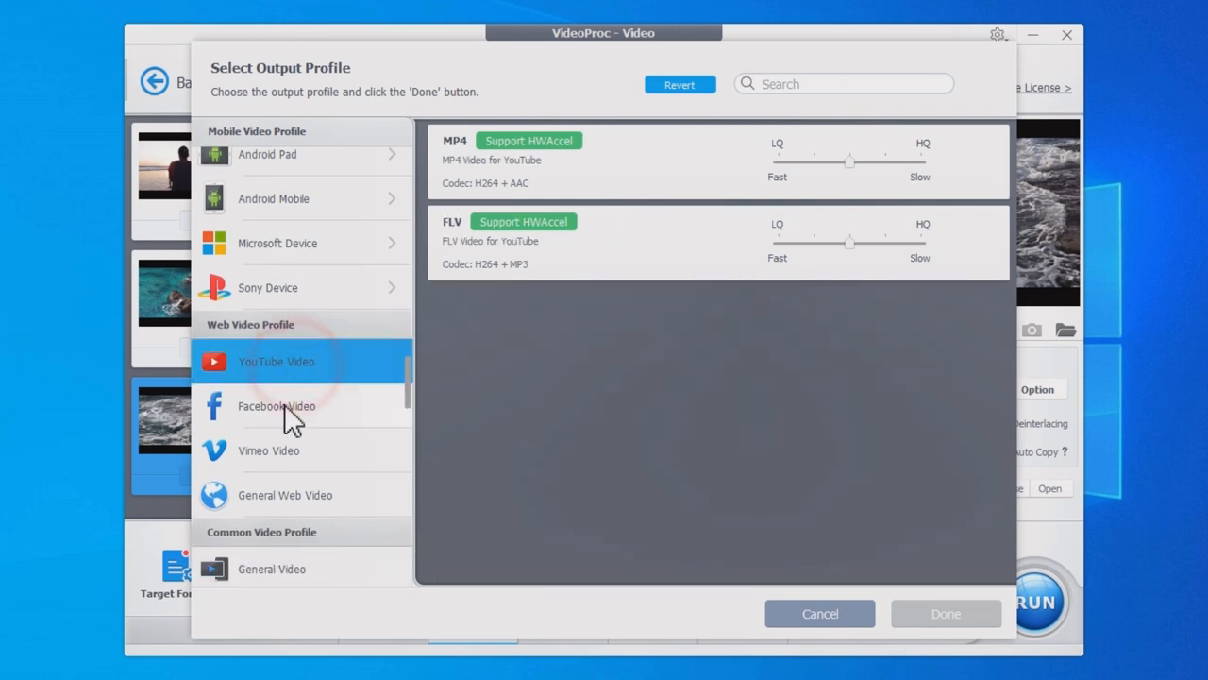
left_click(276, 406)
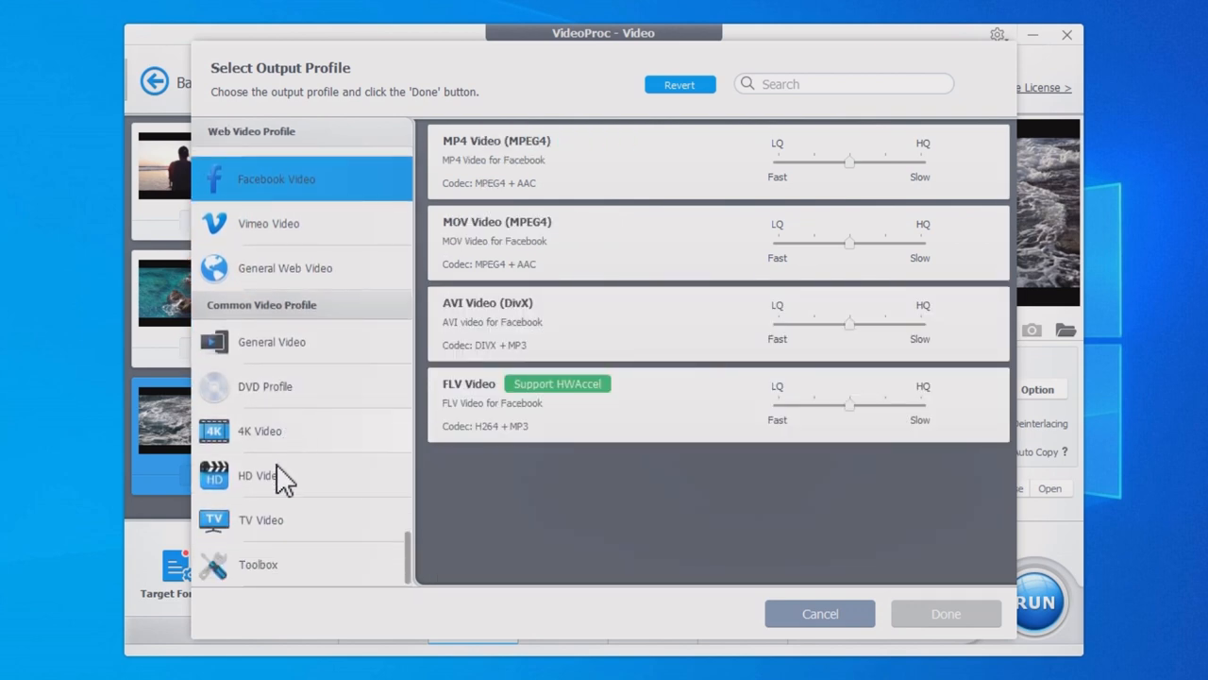
left_click(819, 611)
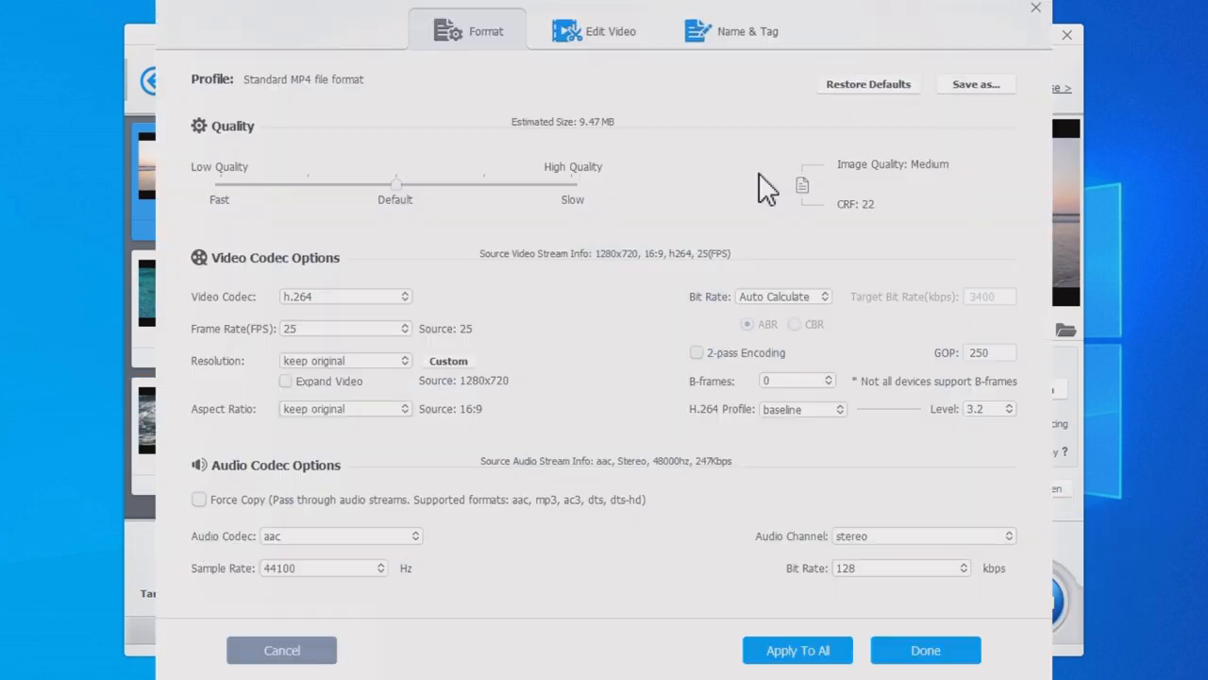
Step: Set the output resolution to 1920x1080 and apply it to all three videos
left_click(344, 359)
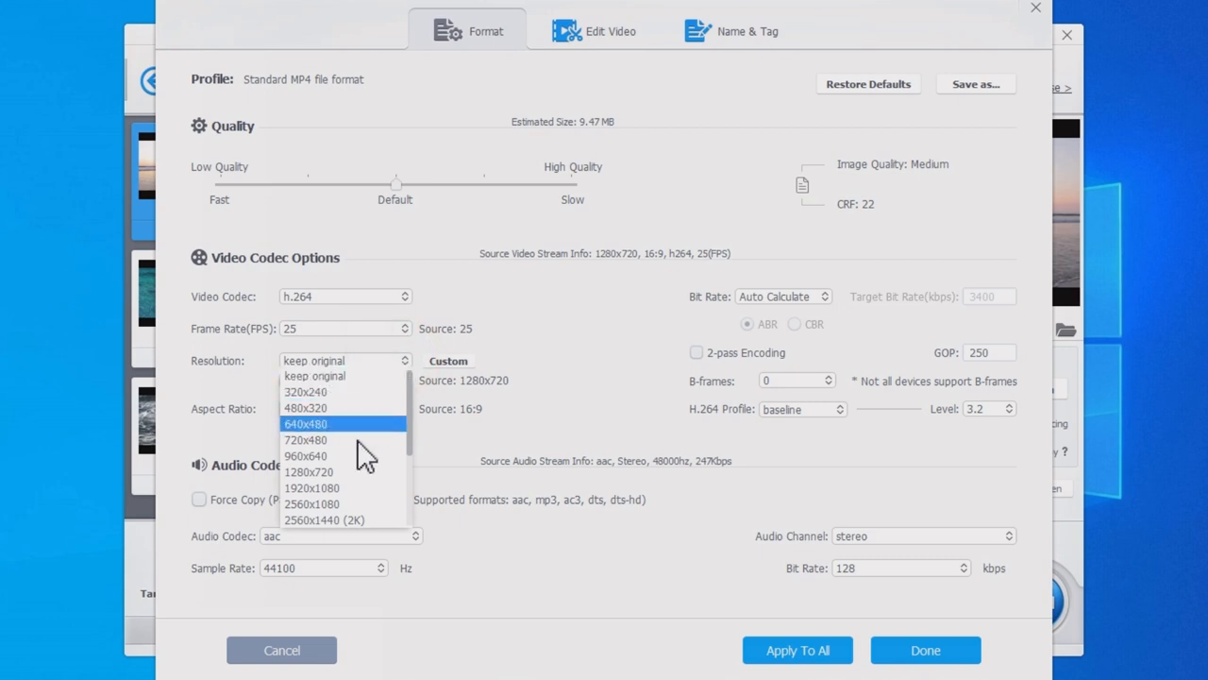
left_click(313, 487)
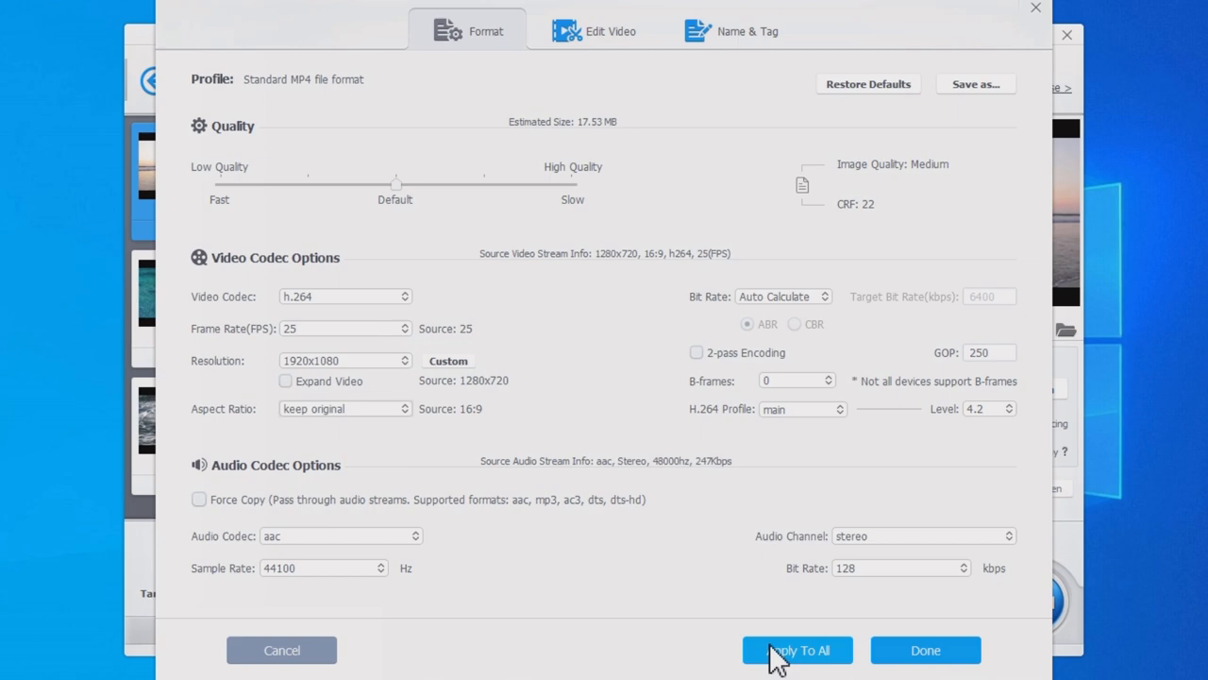
left_click(796, 649)
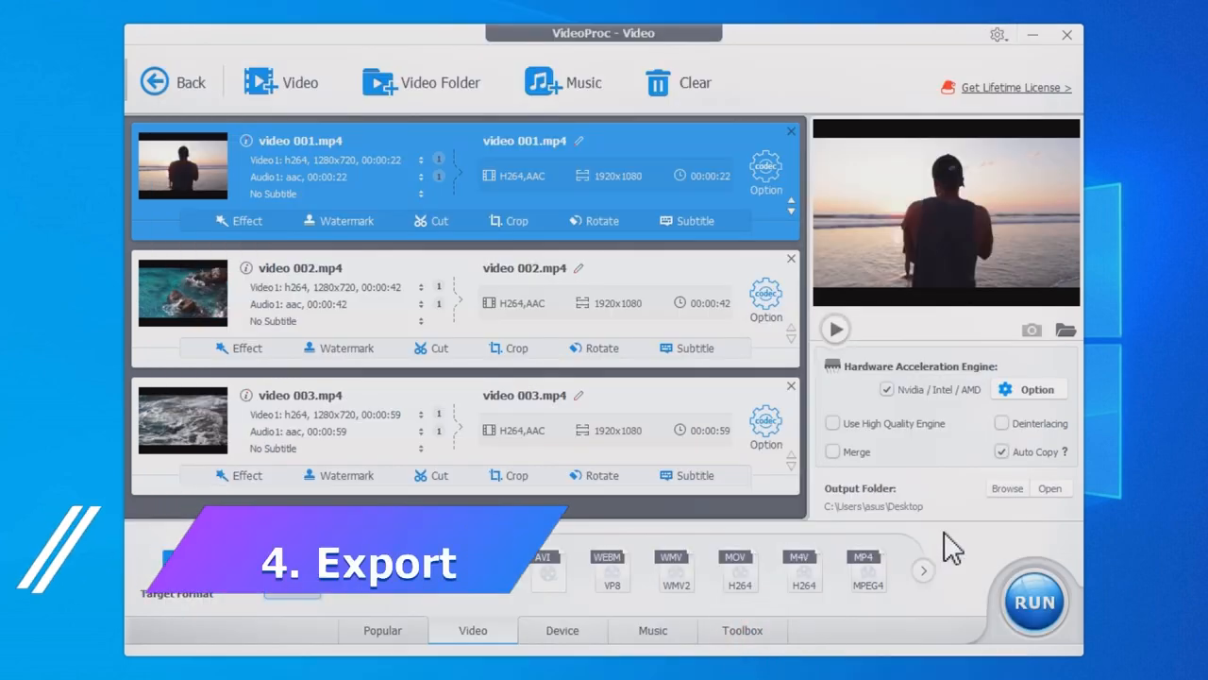
Step: Set the output folder to Desktop\My Video and run the conversion
left_click(1006, 487)
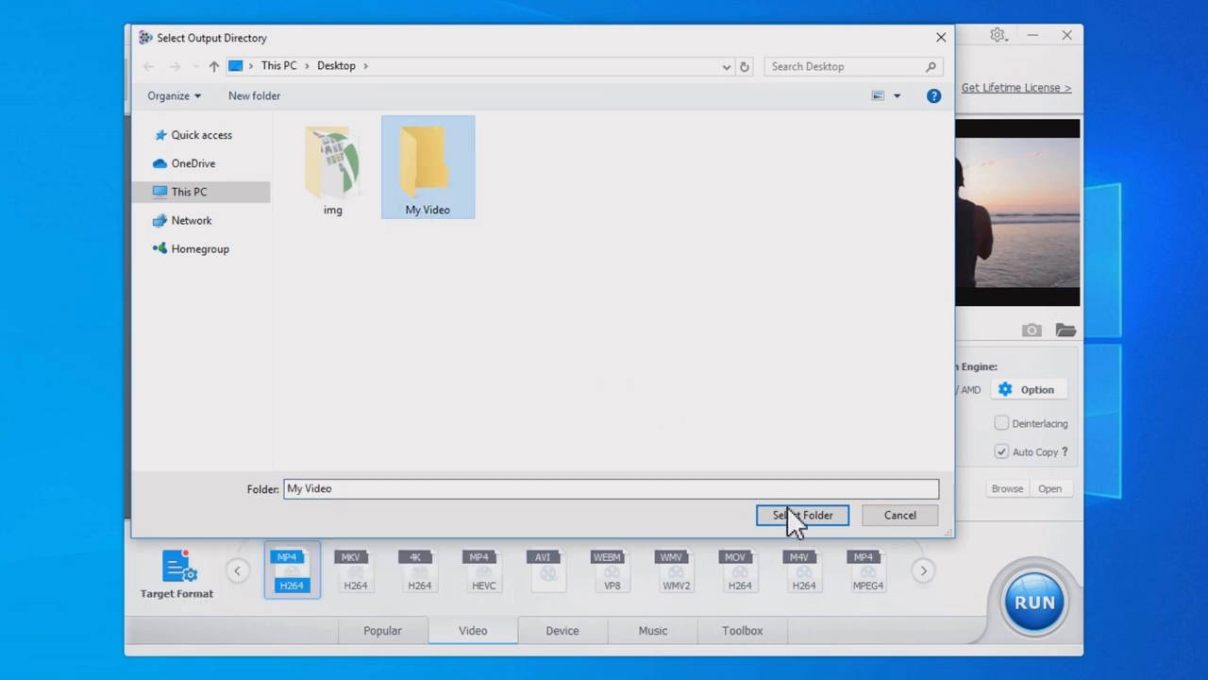
left_click(801, 514)
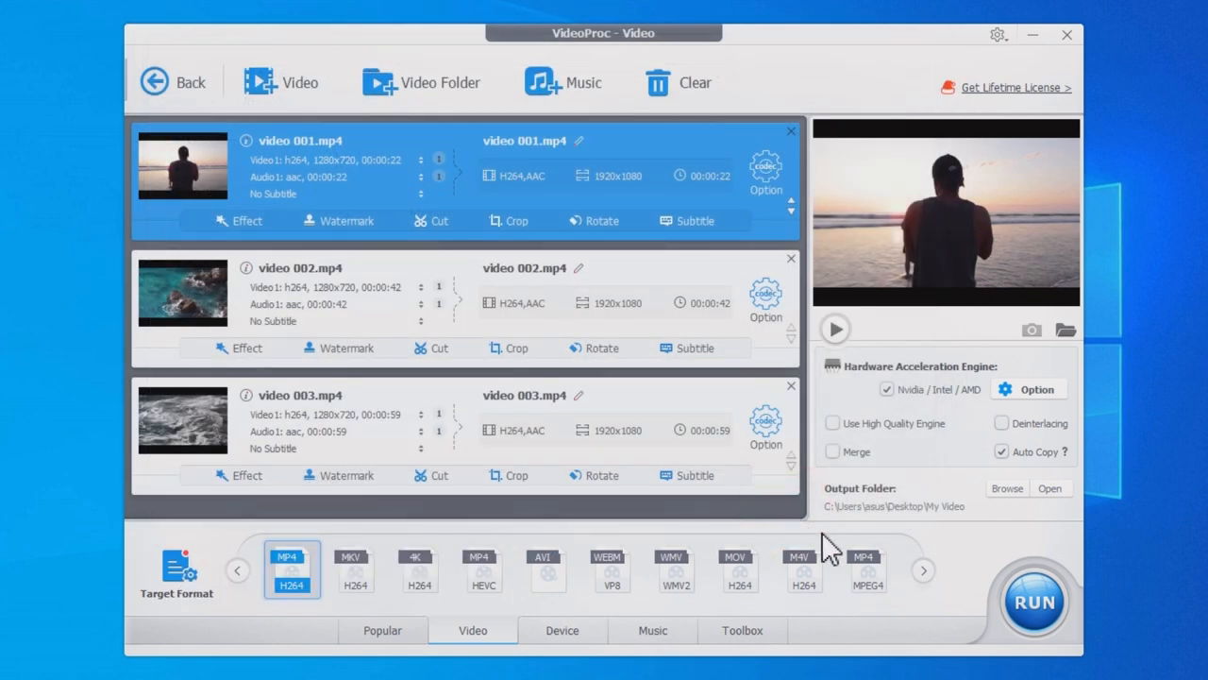
left_click(1033, 600)
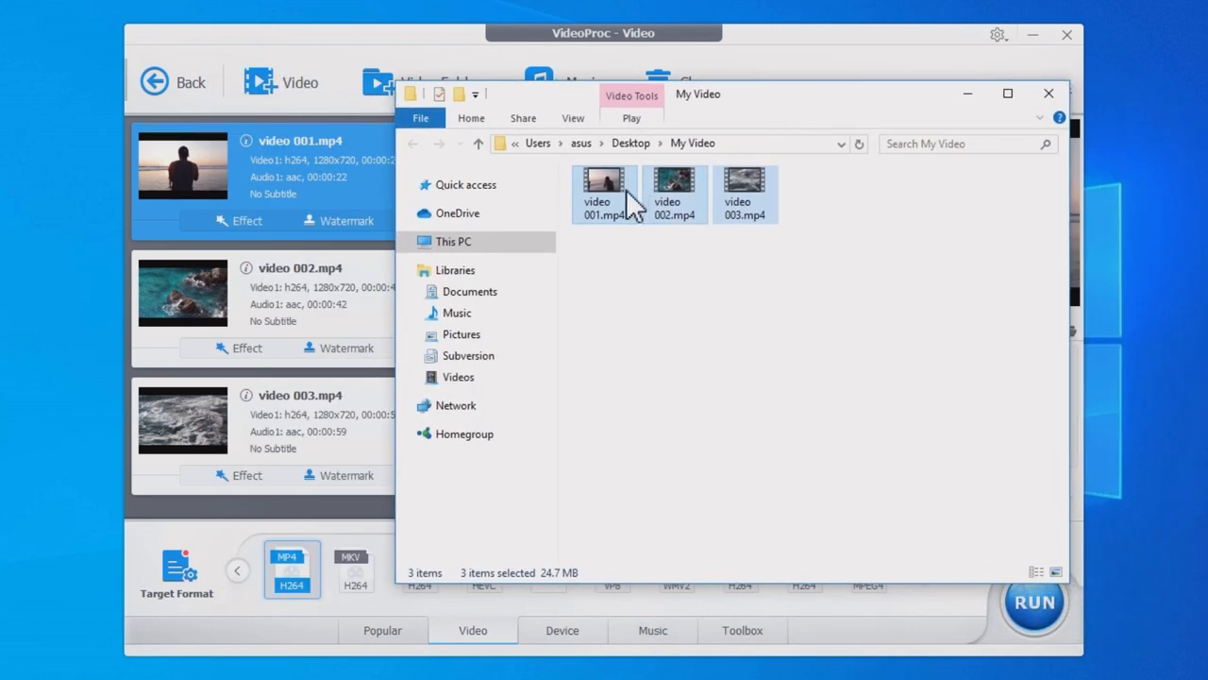
left_click(691, 231)
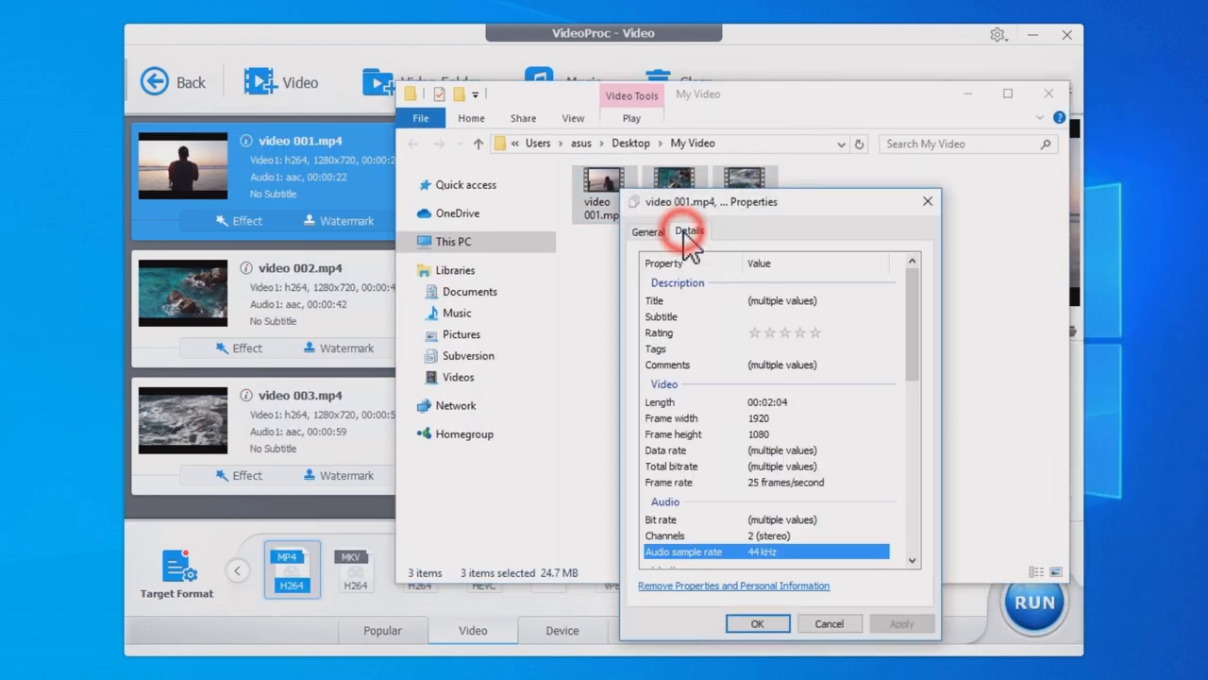
left_click(764, 433)
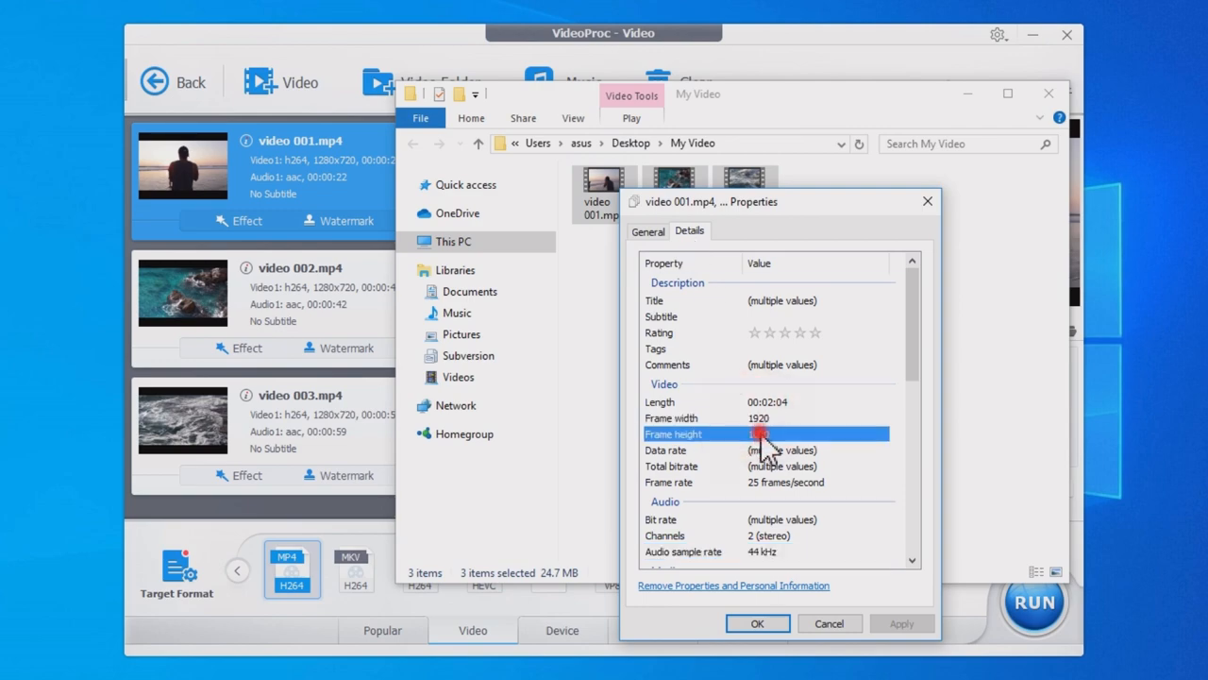
left_click(757, 623)
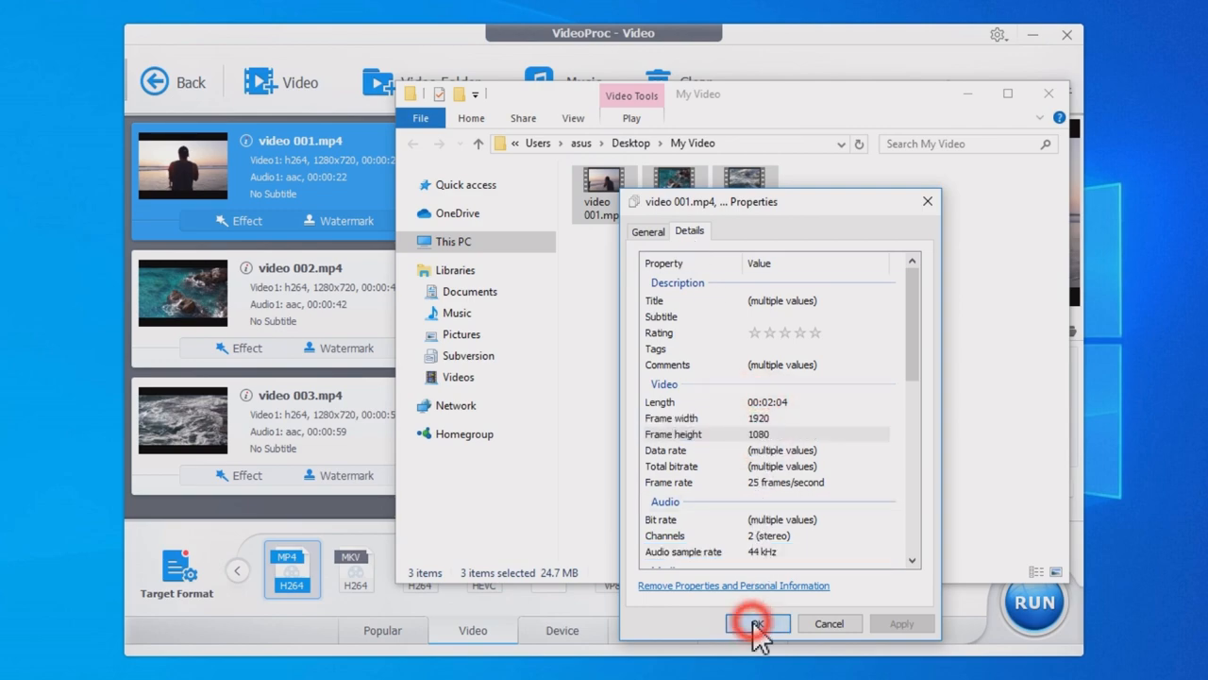
left_click(757, 623)
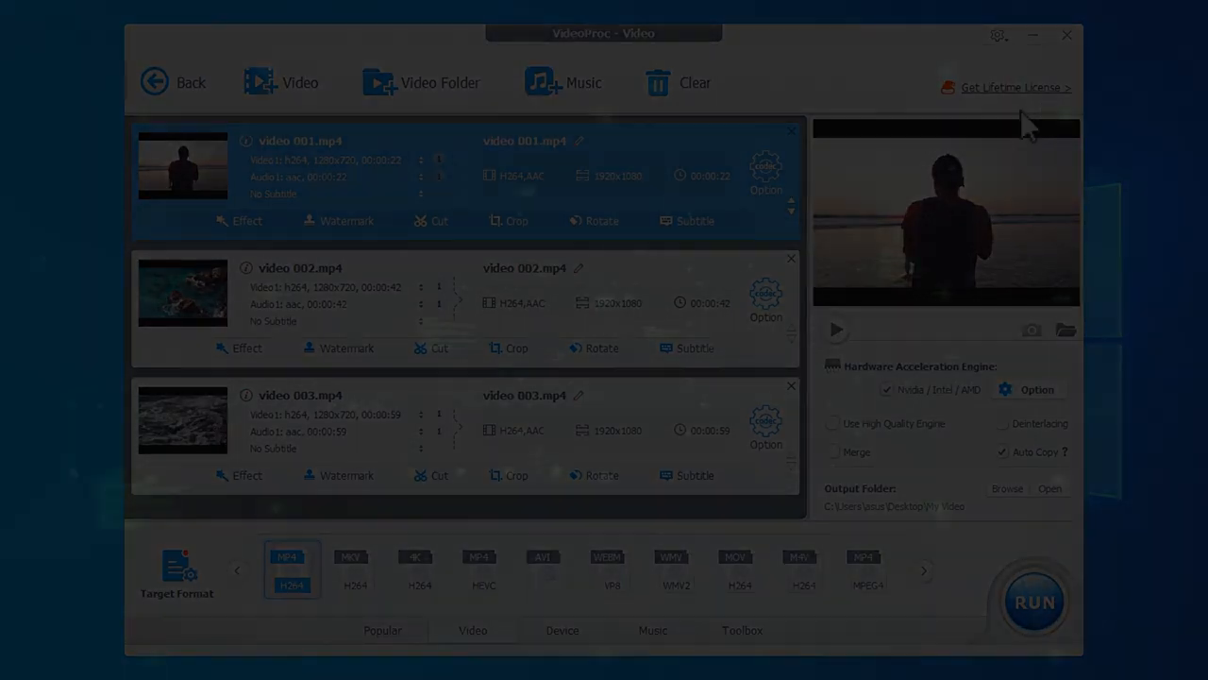
left_click(767, 167)
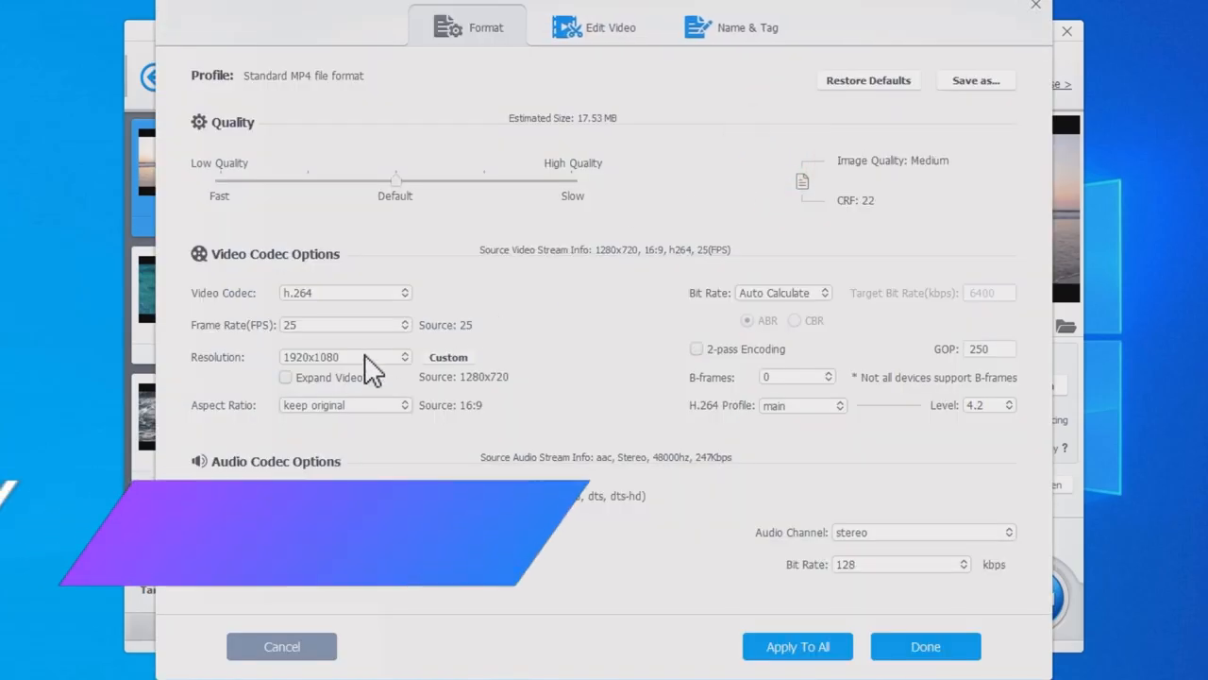
Step: Set a Manual 7500 kbps bit rate and Very High quality, then confirm the settings
left_click(783, 292)
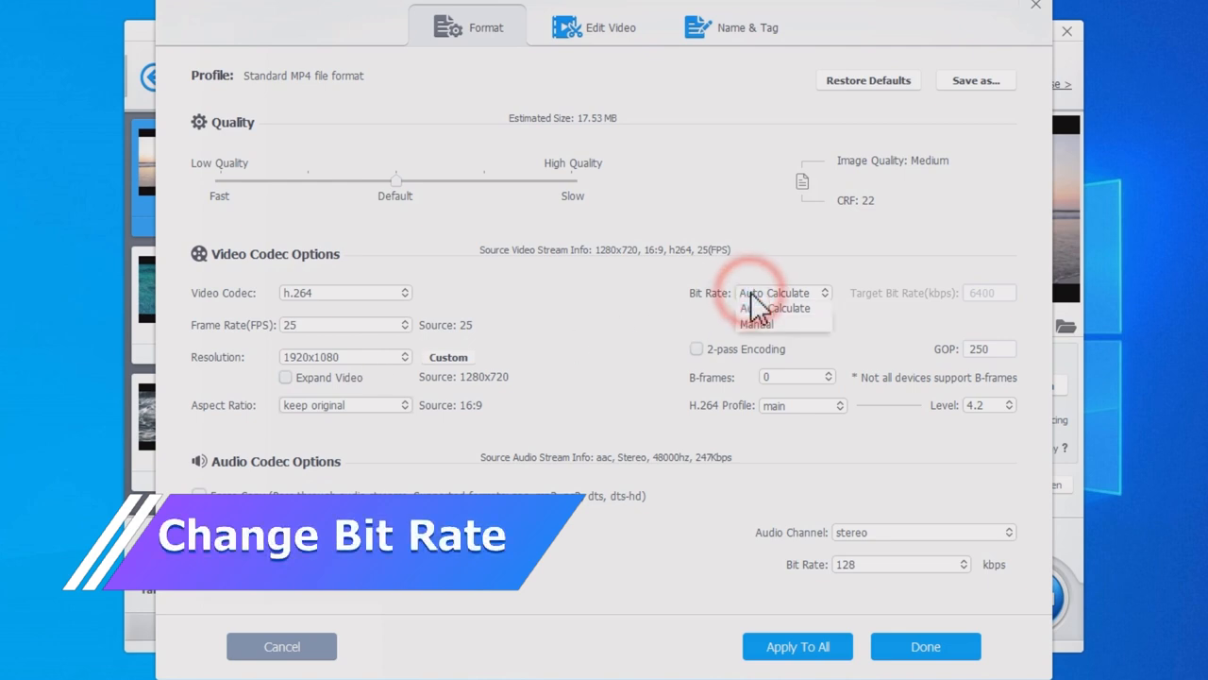
left_click(755, 325)
type("7")
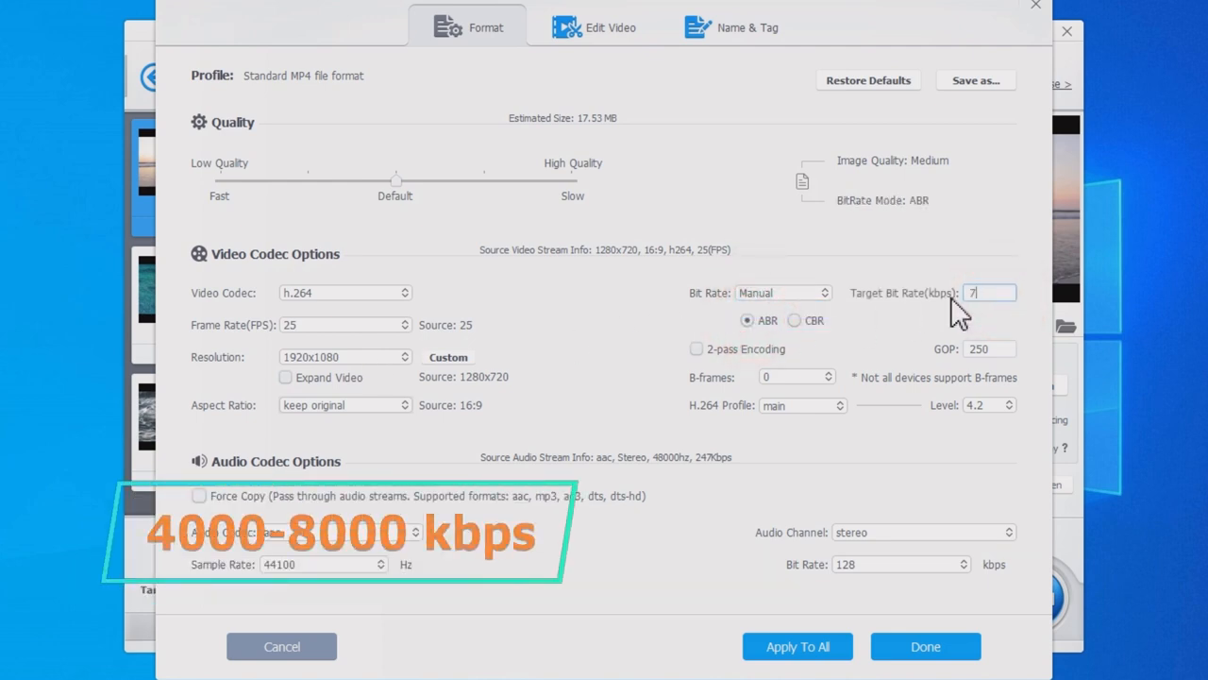
type("500")
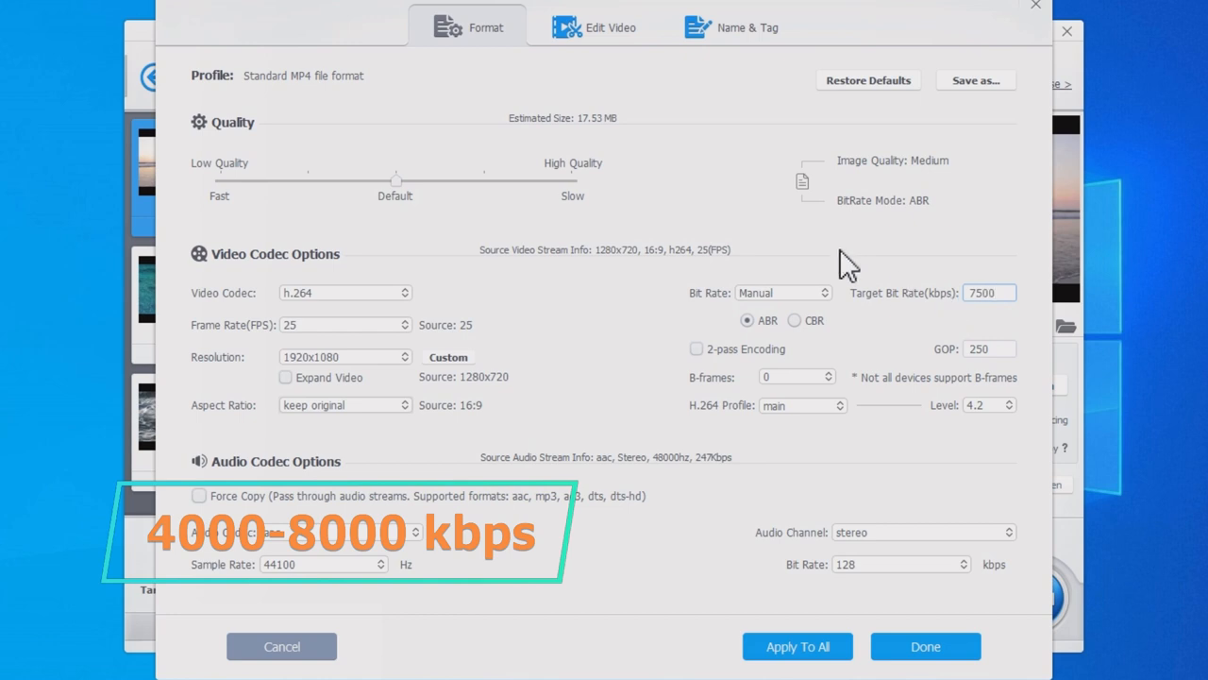
left_click_drag(397, 179, 483, 180)
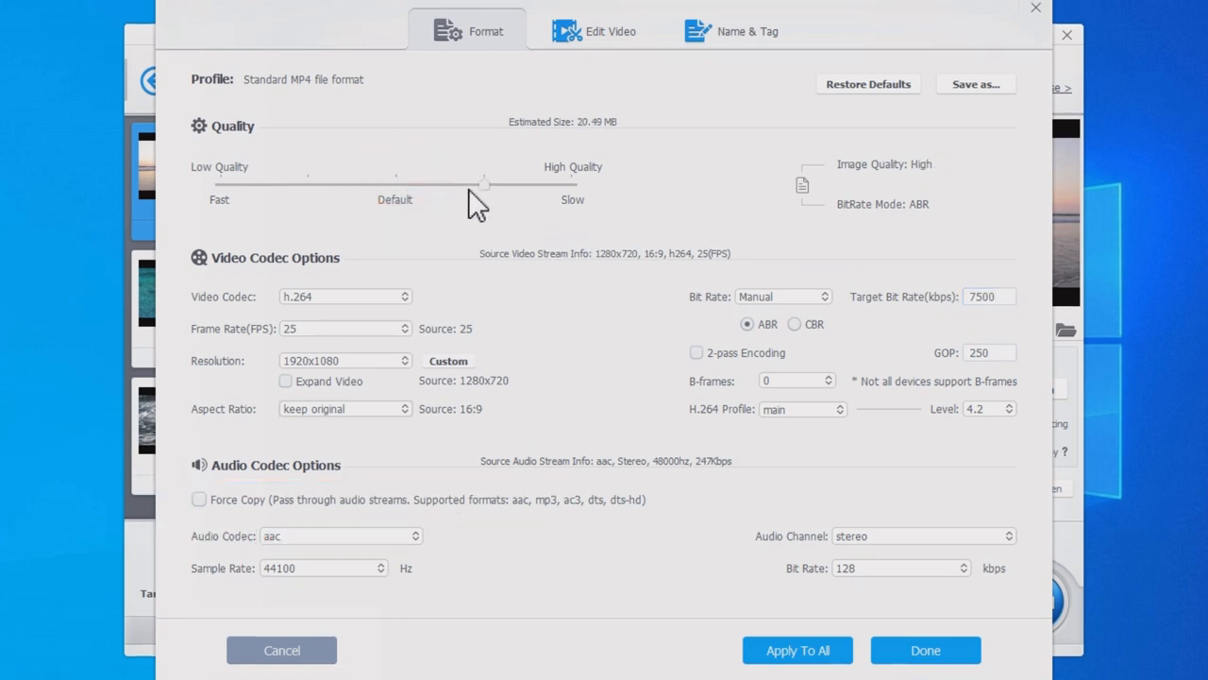
left_click_drag(483, 182, 570, 181)
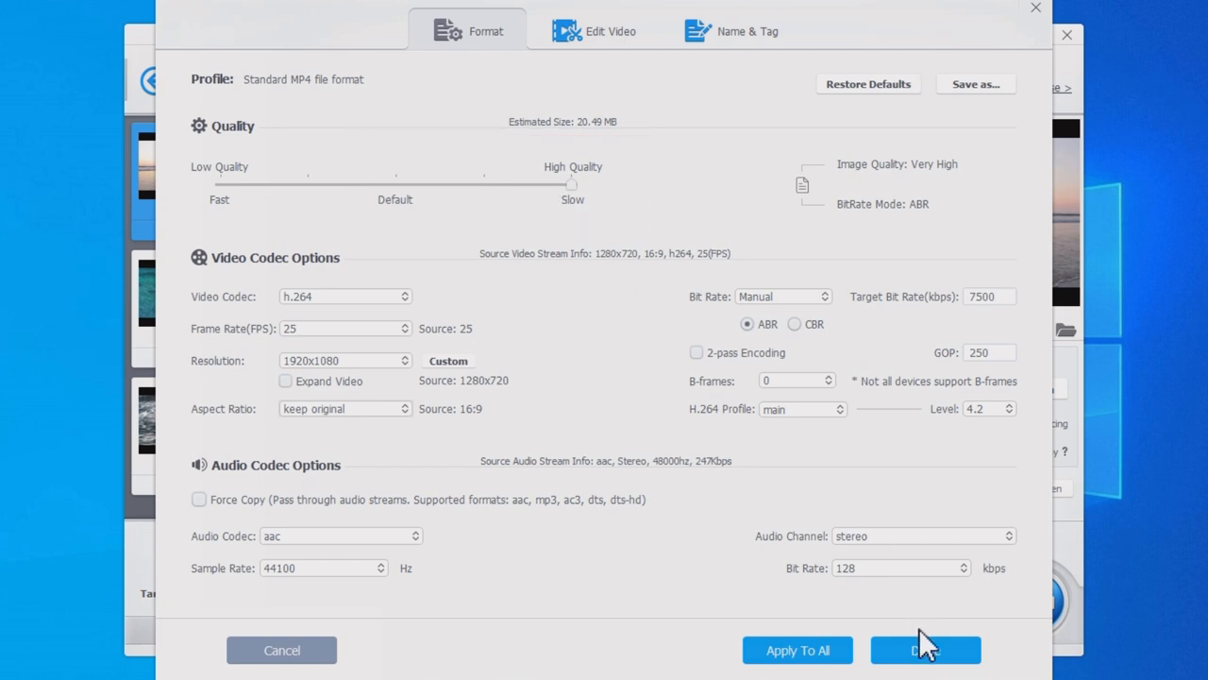
left_click(925, 650)
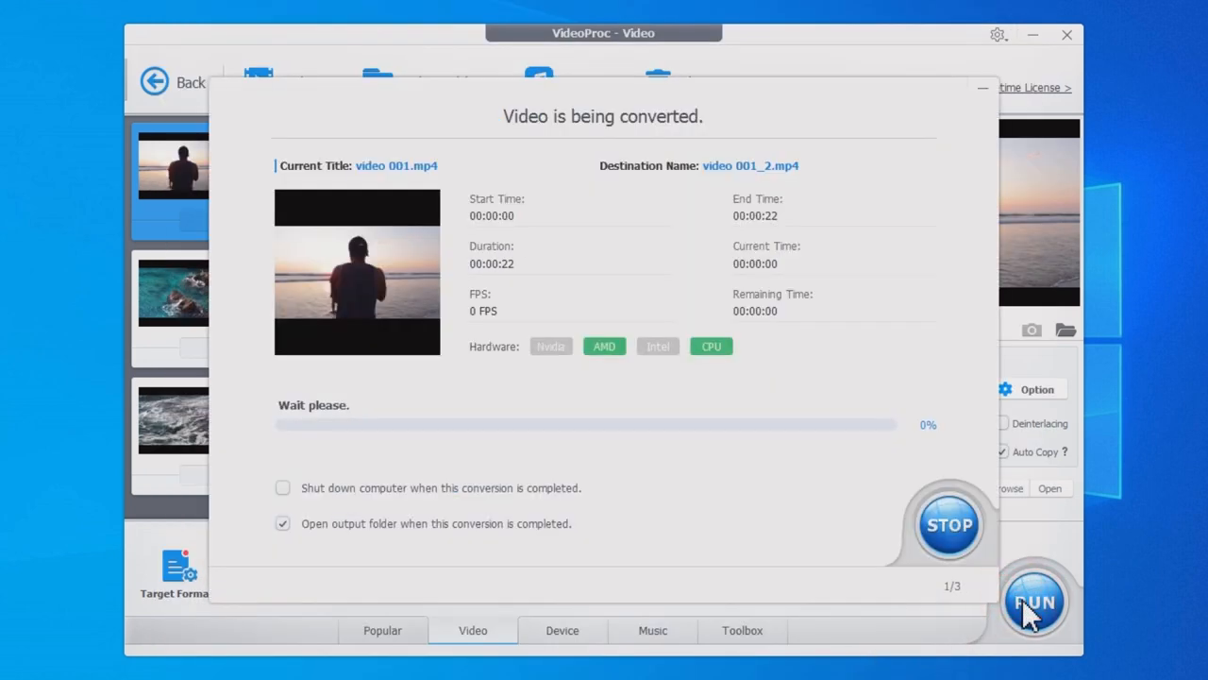